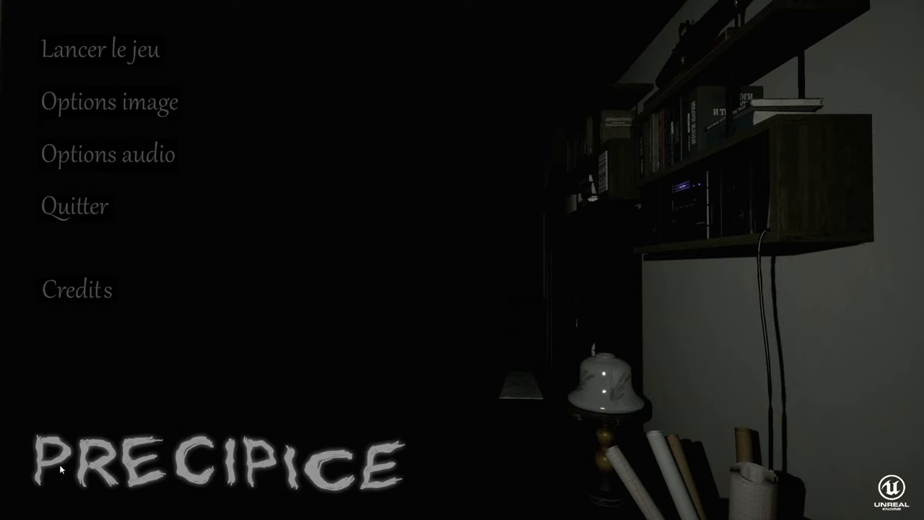
mouse_move(46, 508)
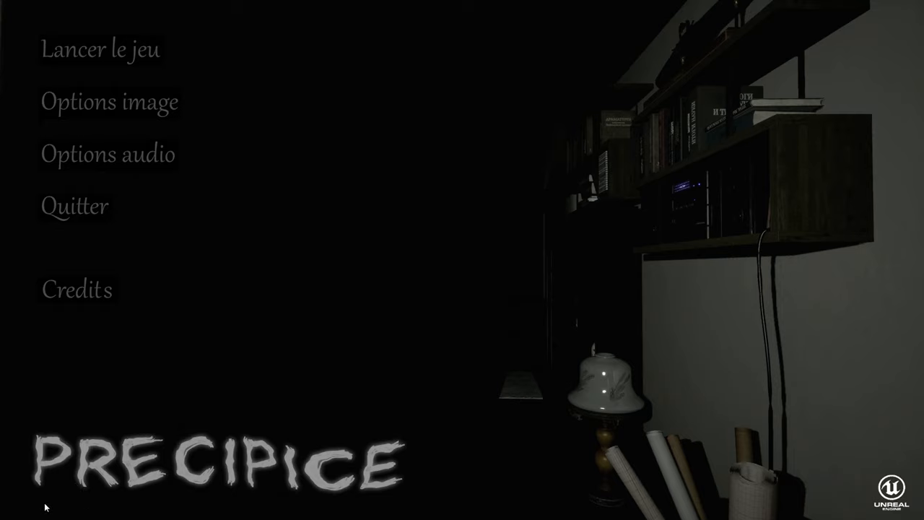
mouse_move(29, 517)
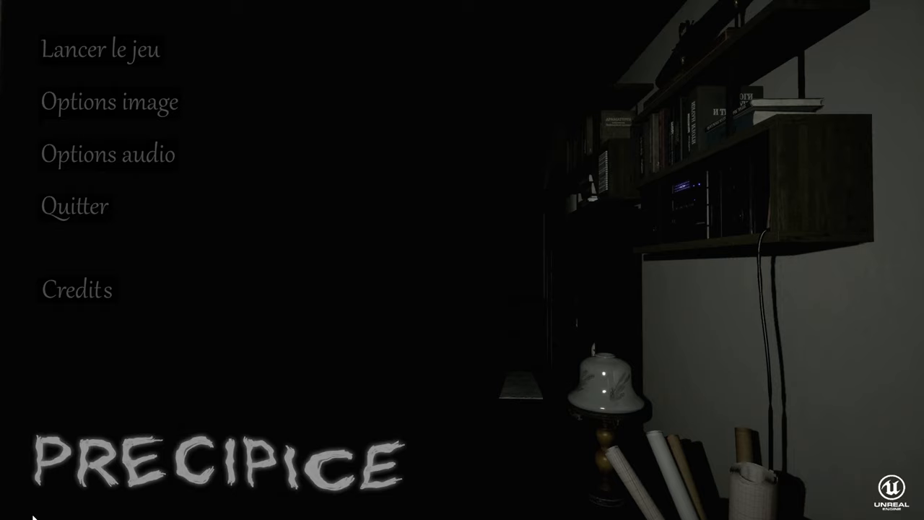
- Start the game with 'Lancer le jeu' and reach the room with the lit floor lamp
click(99, 49)
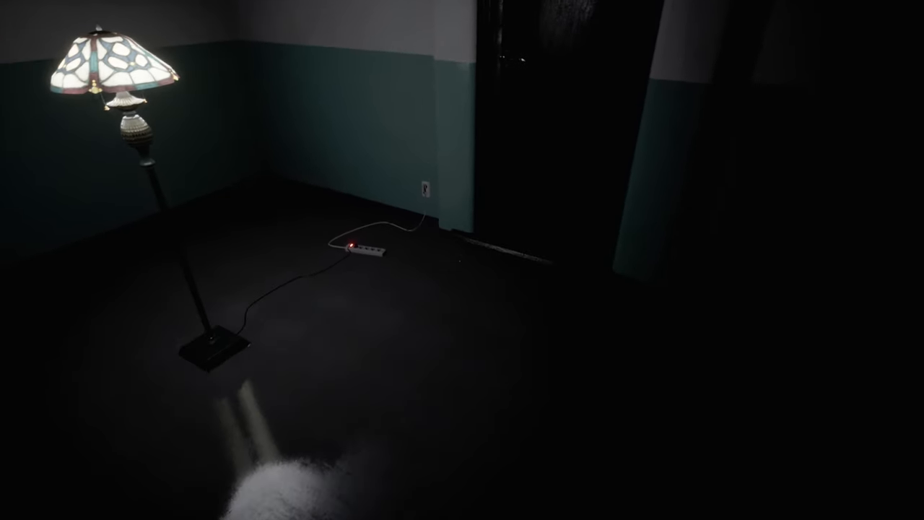
mouse_move(462, 260)
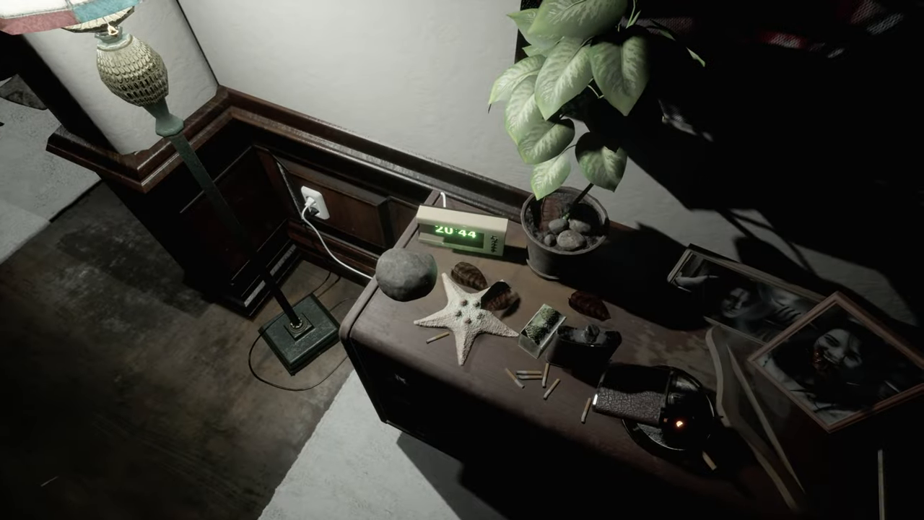
mouse_move(462, 260)
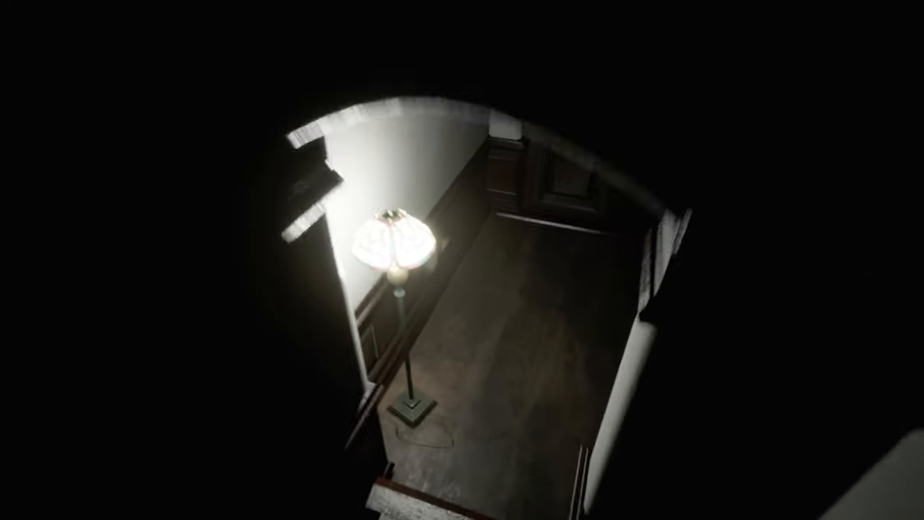
mouse_move(462, 260)
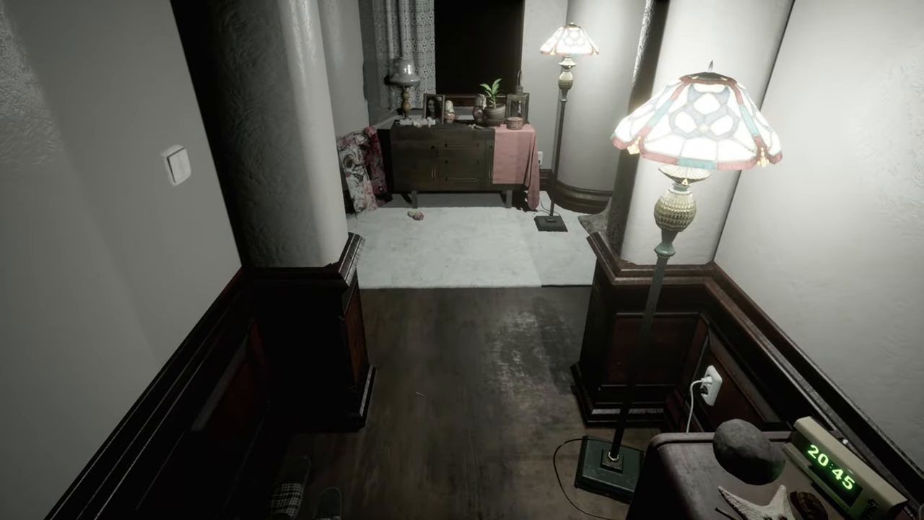
mouse_move(462, 260)
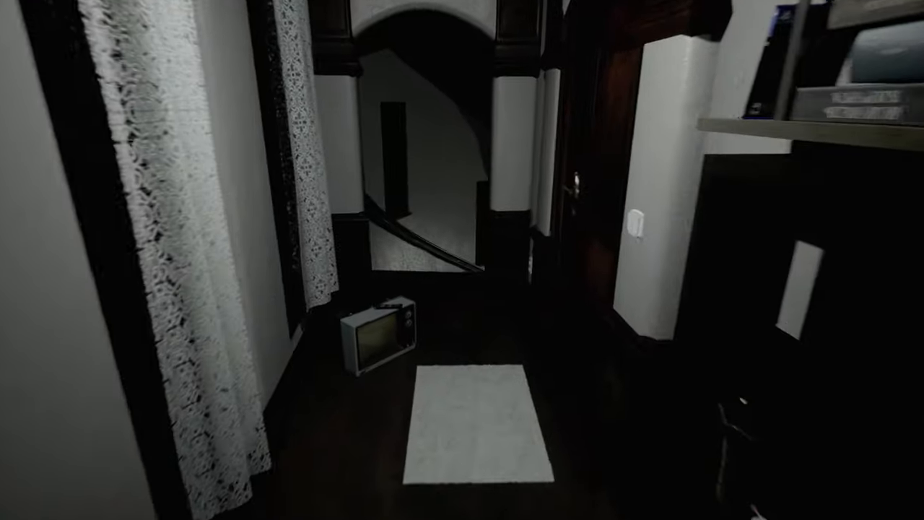
mouse_move(462, 260)
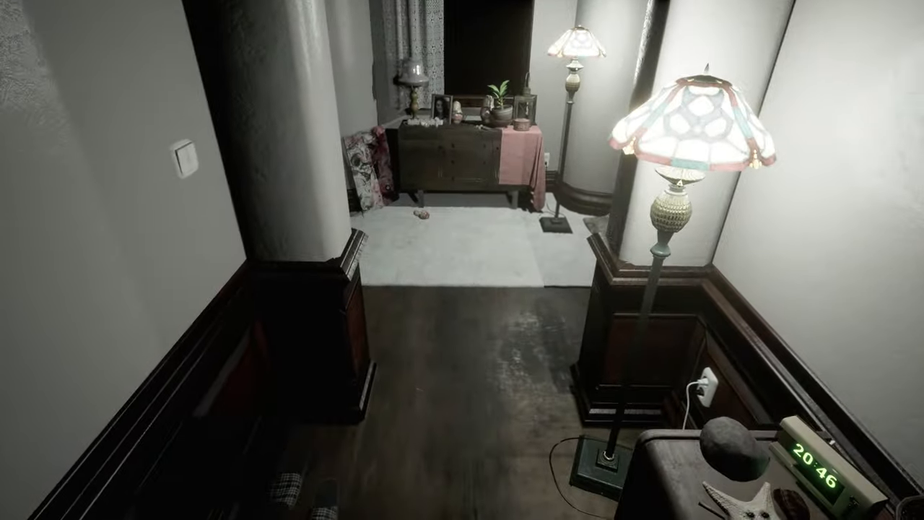
mouse_move(462, 260)
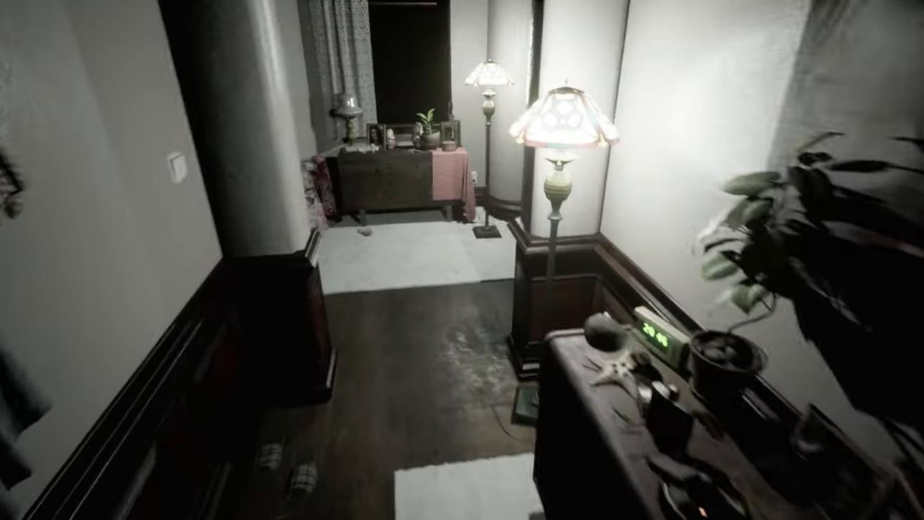
mouse_move(462, 259)
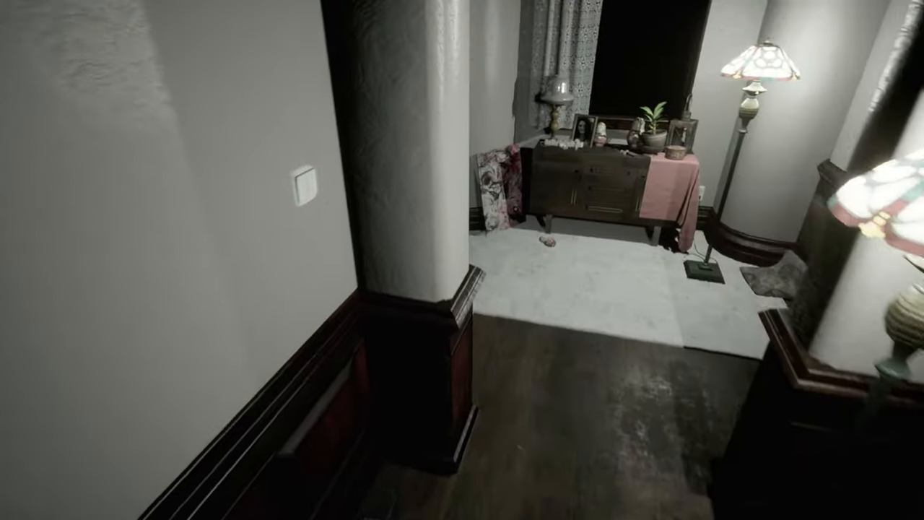
mouse_move(462, 260)
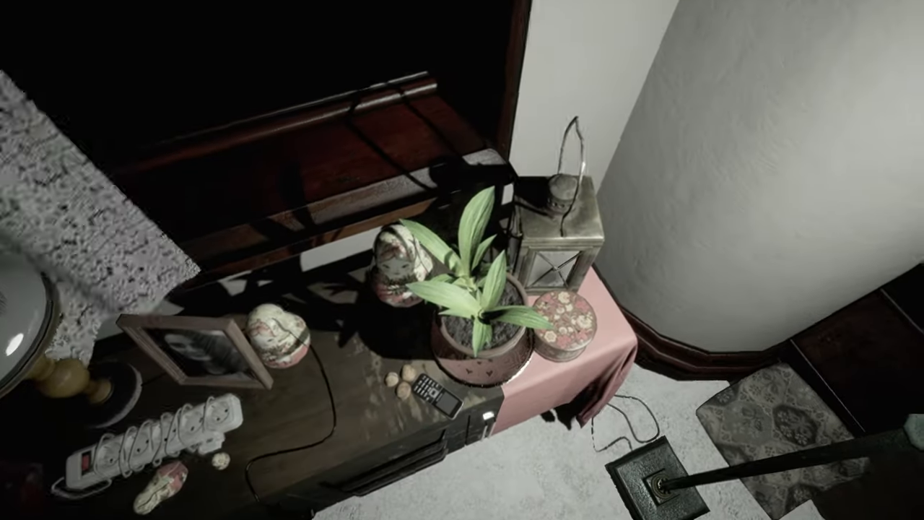
mouse_move(462, 260)
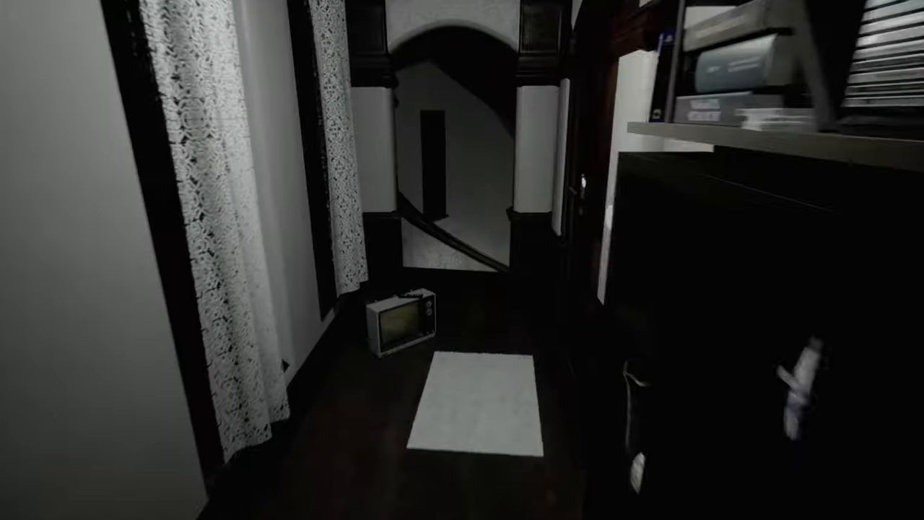
mouse_move(462, 260)
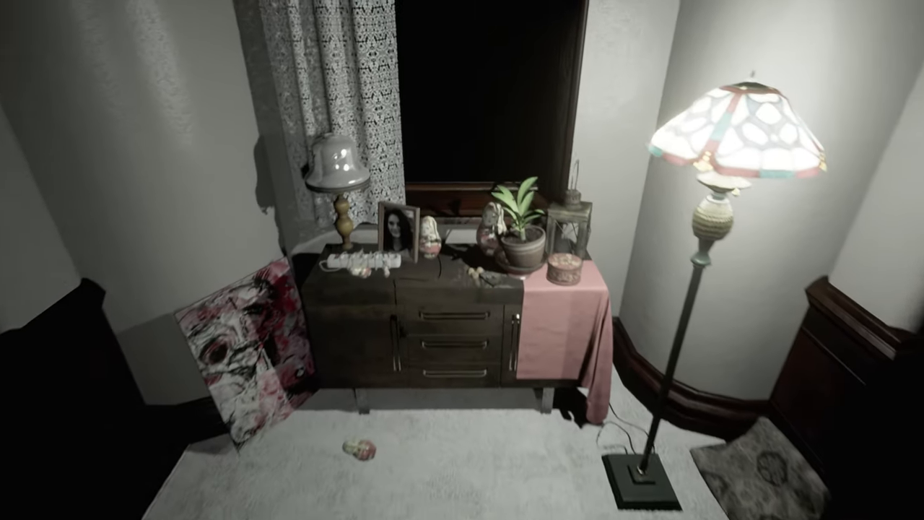
mouse_move(462, 260)
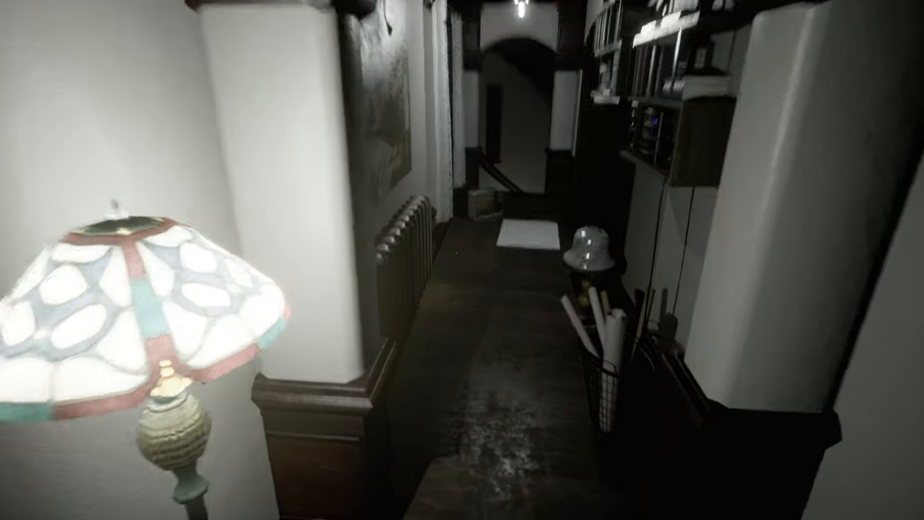
mouse_move(462, 260)
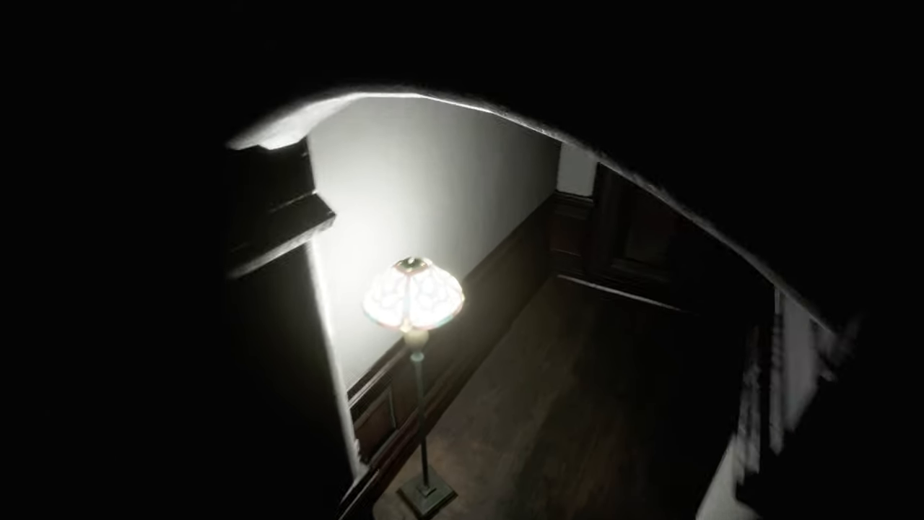
mouse_move(462, 260)
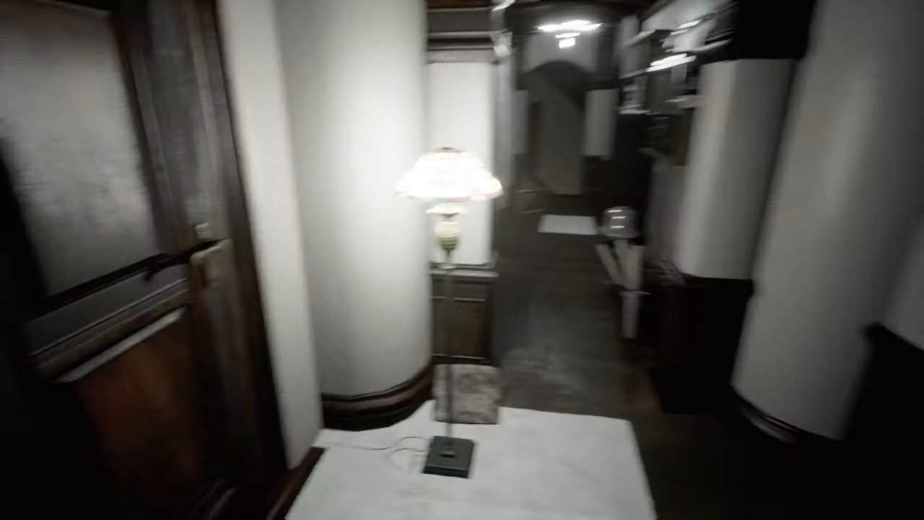
mouse_move(462, 260)
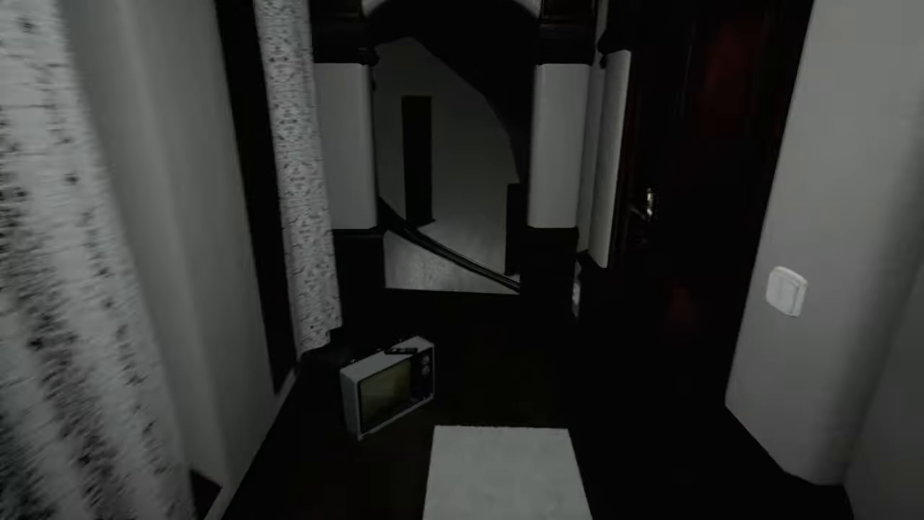
mouse_move(462, 260)
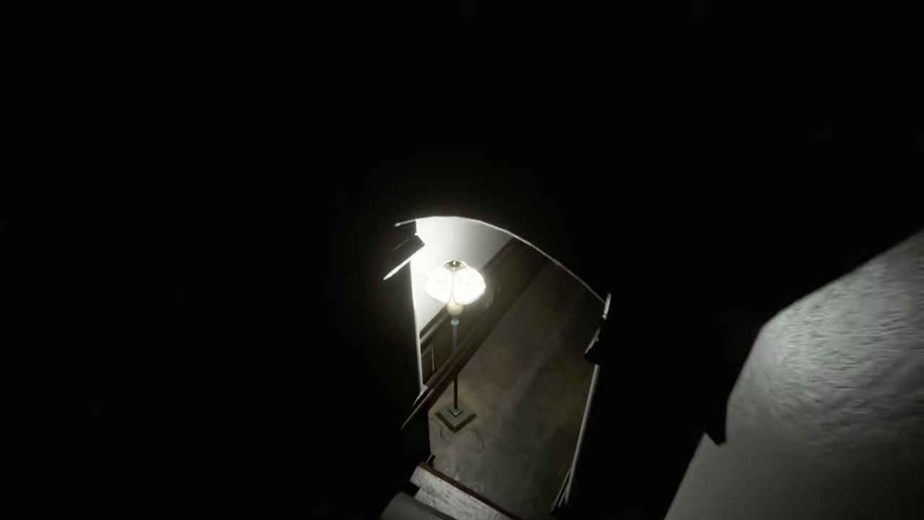
mouse_move(462, 259)
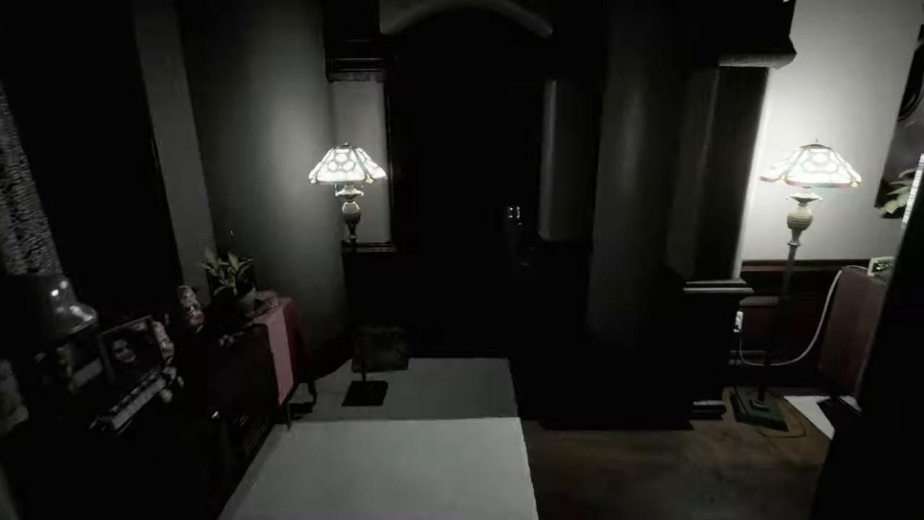
mouse_move(462, 260)
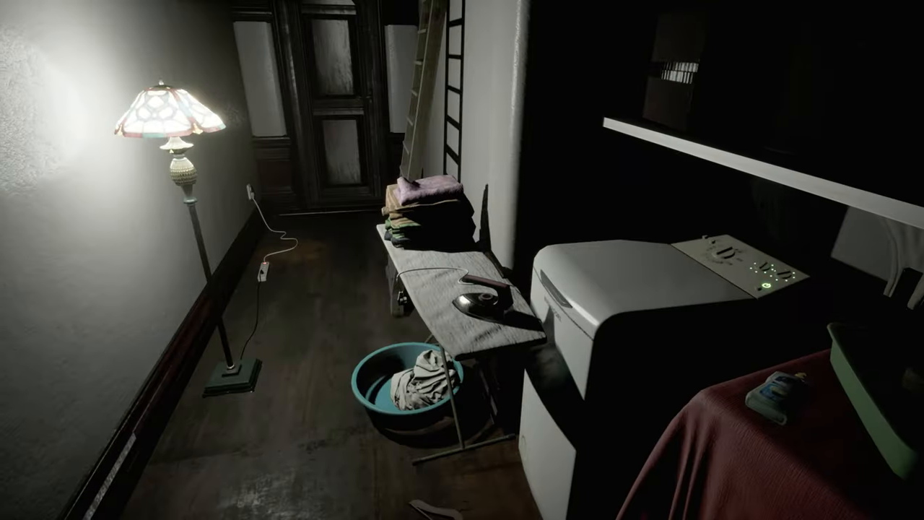
mouse_move(462, 260)
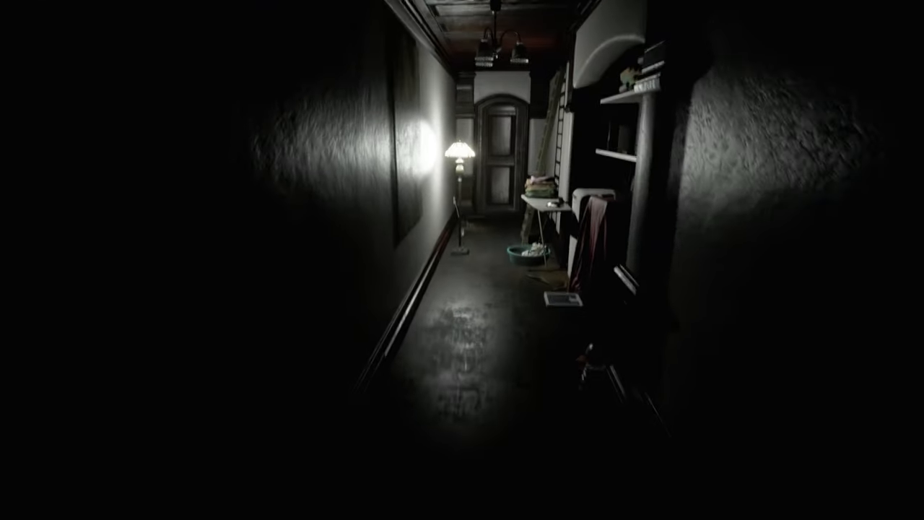
key(w)
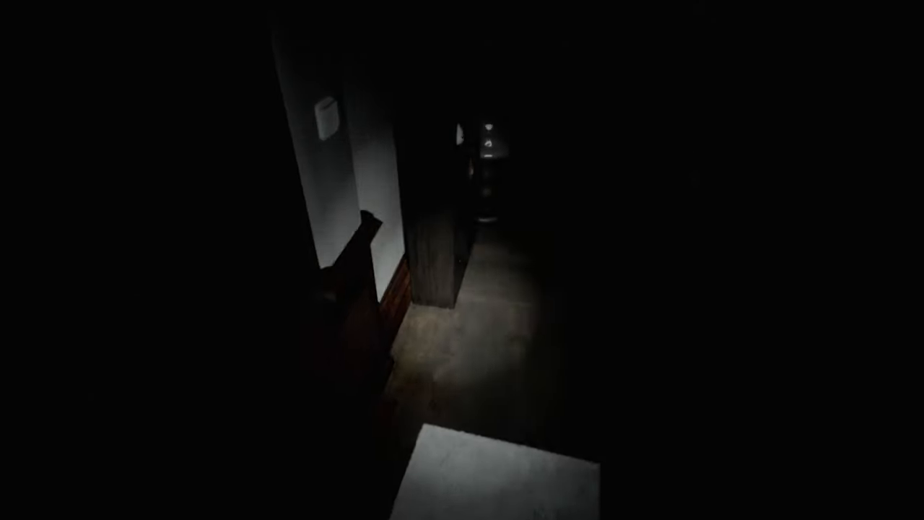
mouse_move(463, 260)
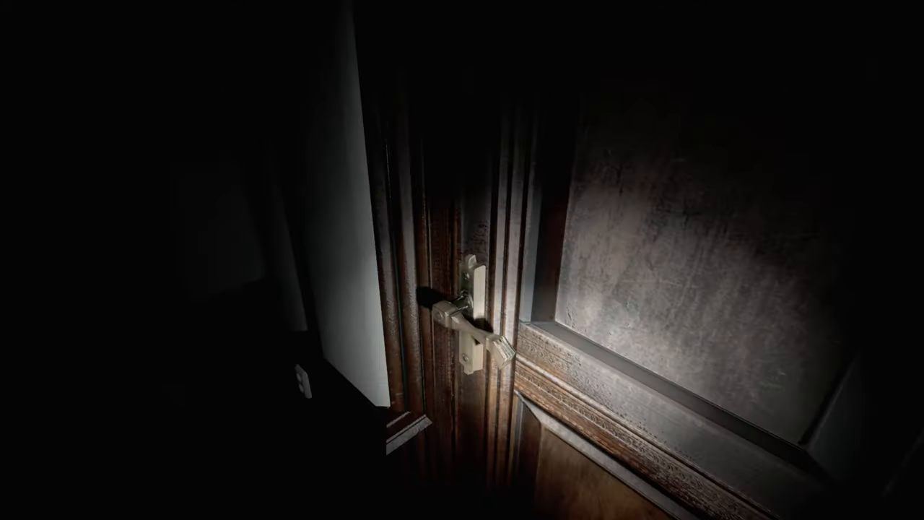
mouse_move(462, 260)
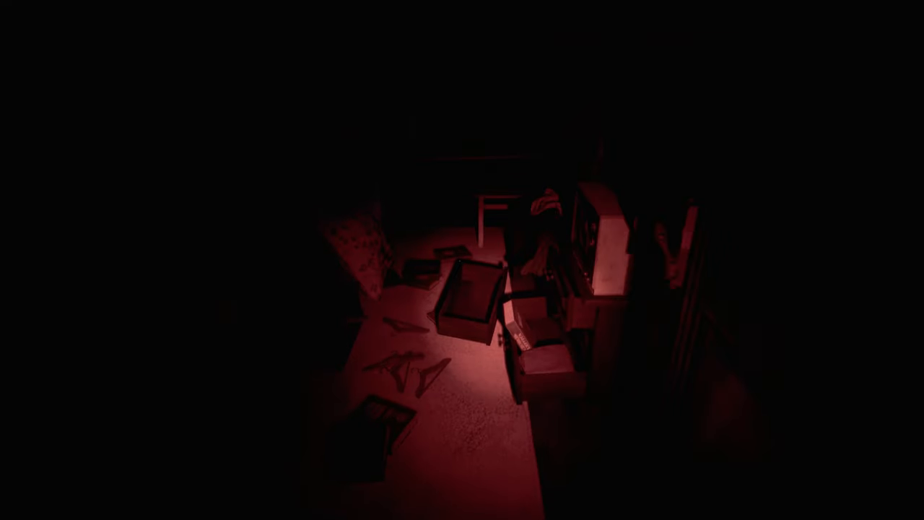
mouse_move(462, 260)
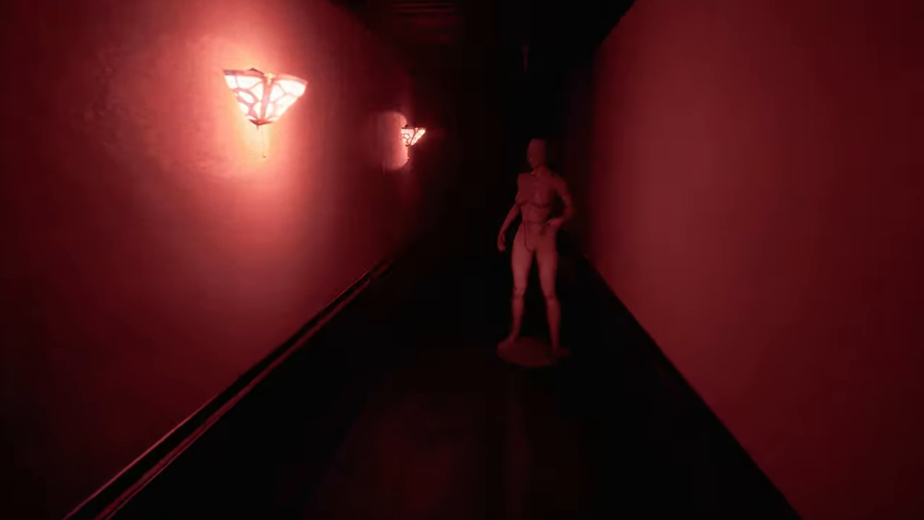
mouse_move(462, 260)
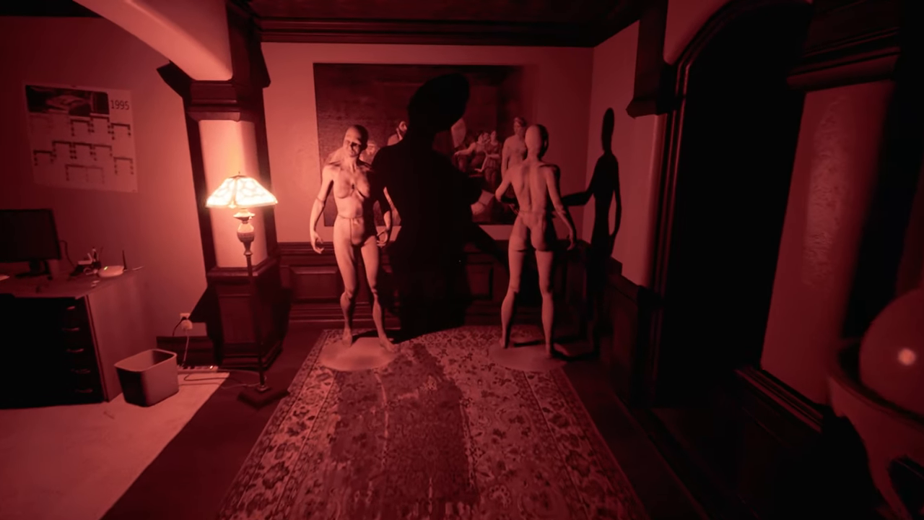
mouse_move(463, 260)
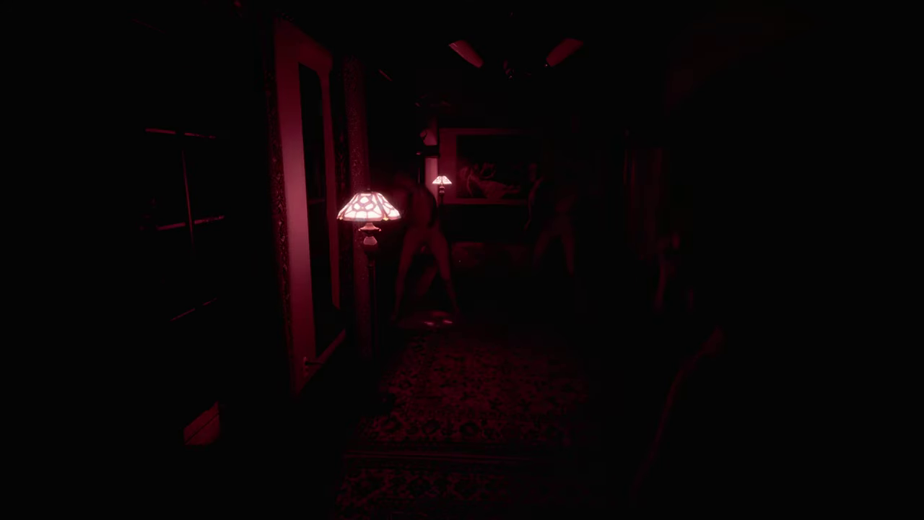
mouse_move(462, 260)
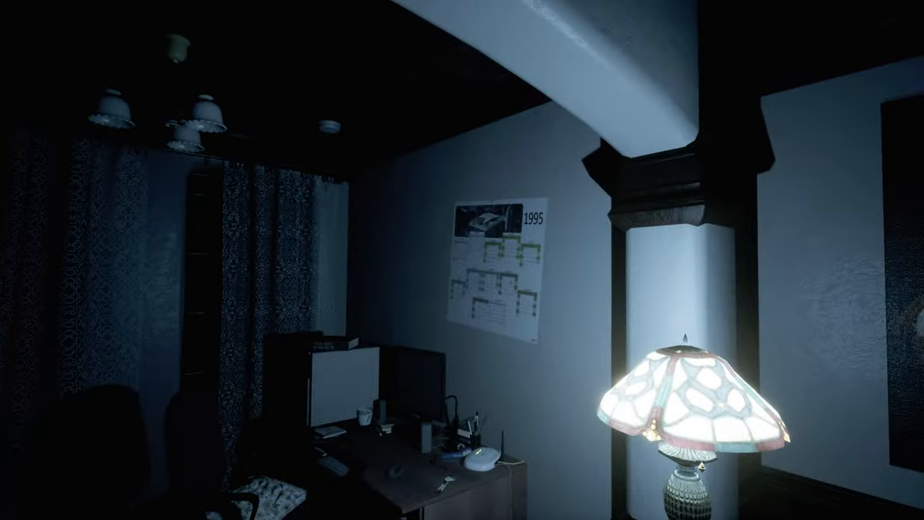
mouse_move(462, 260)
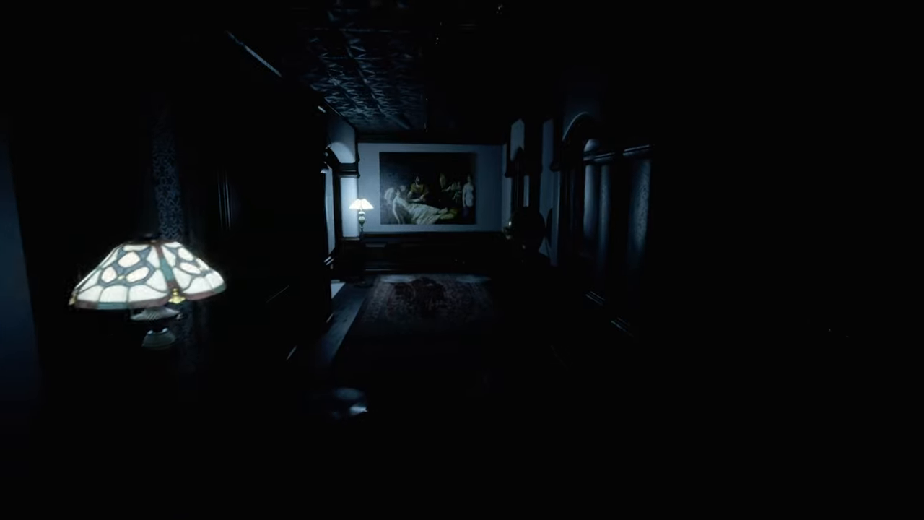
mouse_move(462, 260)
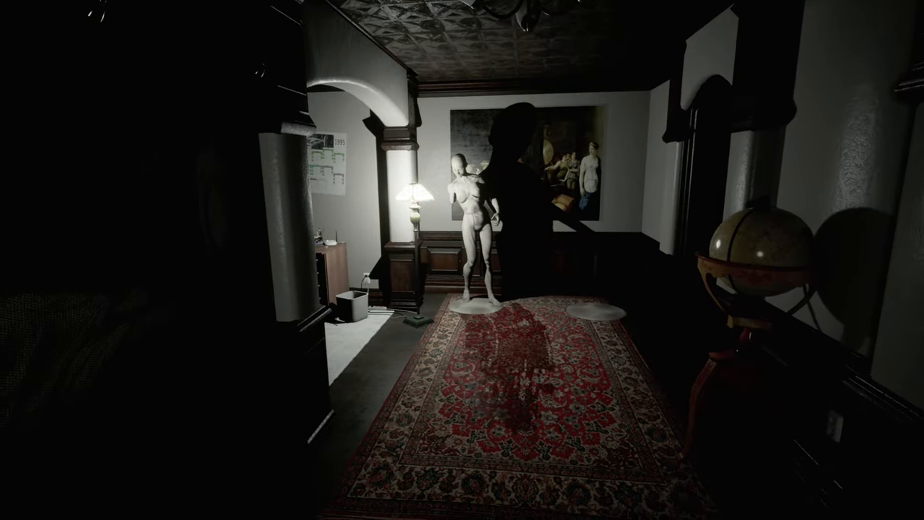
mouse_move(463, 260)
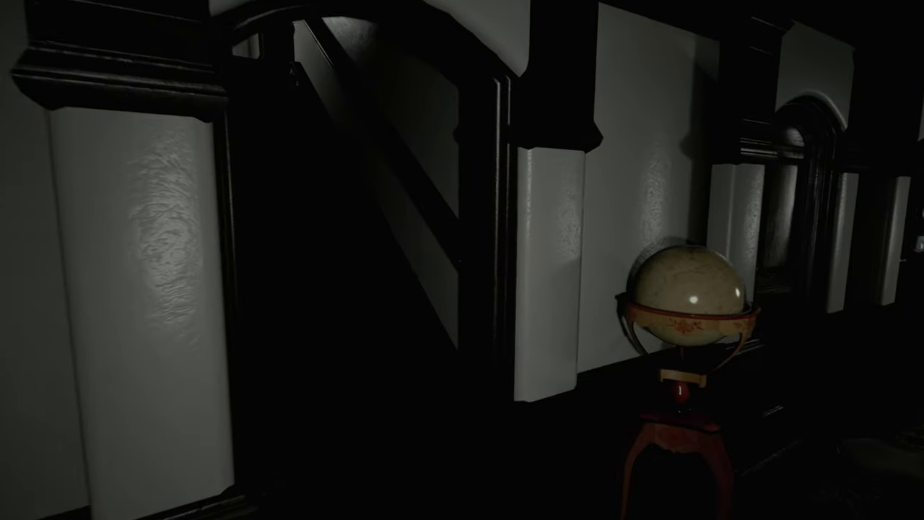
mouse_move(462, 260)
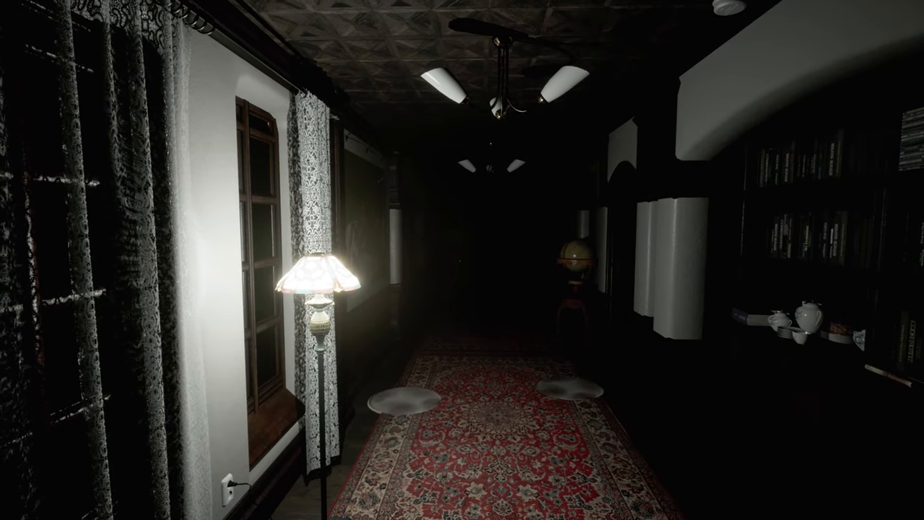
mouse_move(462, 259)
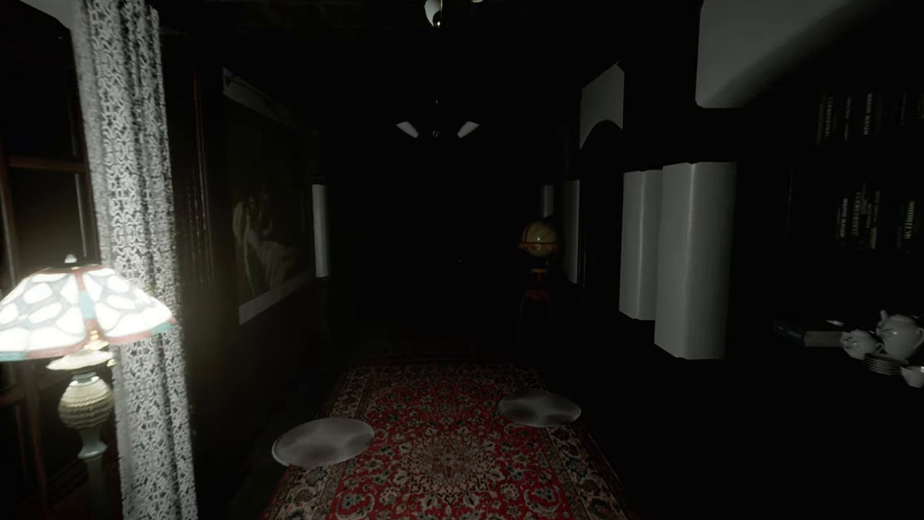
mouse_move(463, 260)
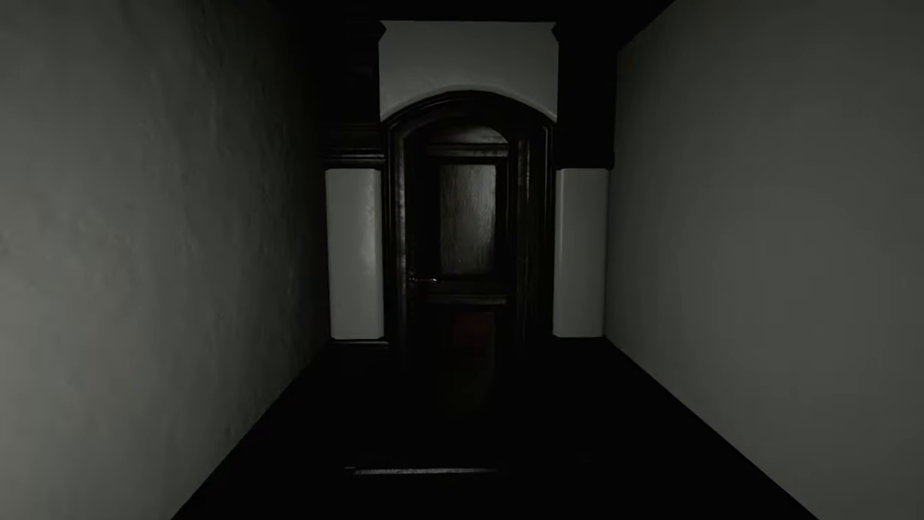
- Walk forward down the curtained hallway toward the dark wooden door at its end
key(w)
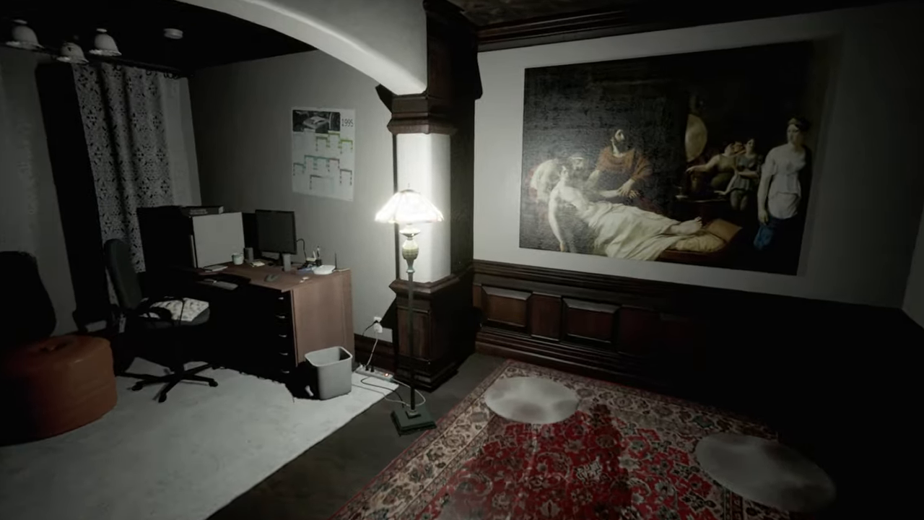
mouse_move(462, 259)
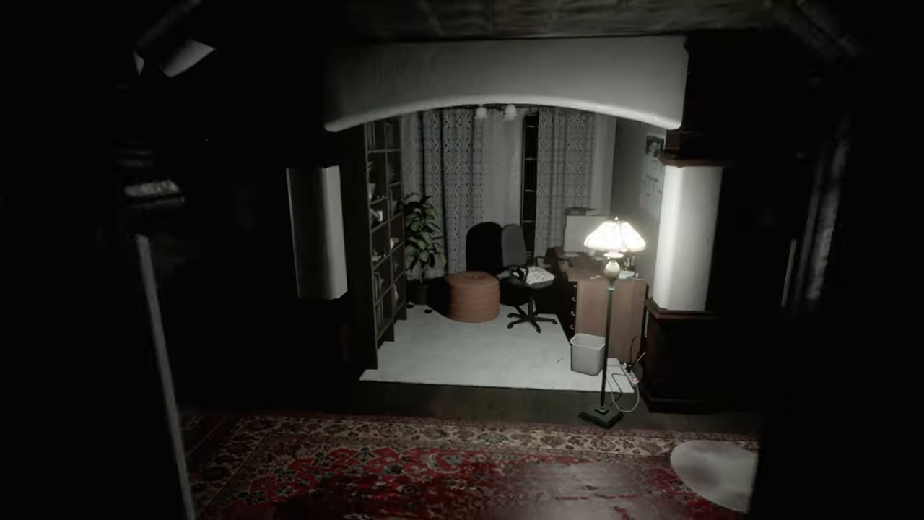
mouse_move(462, 260)
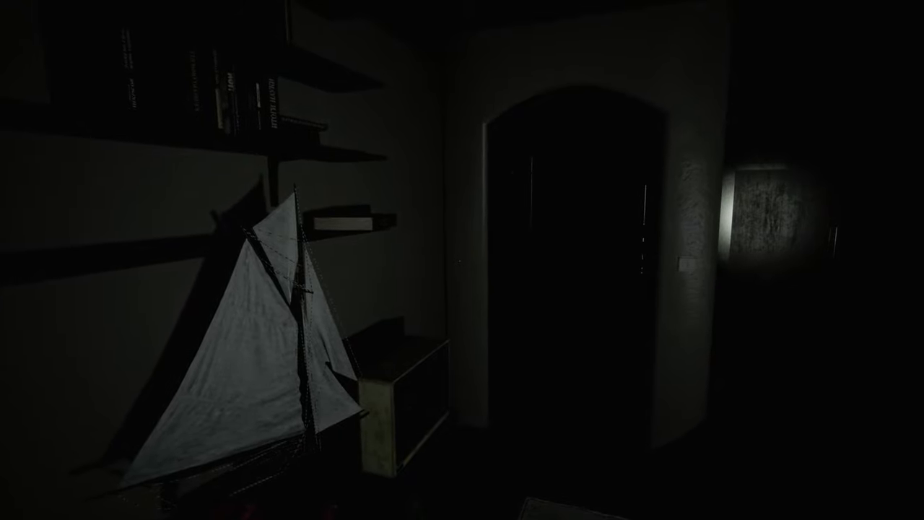
mouse_move(462, 260)
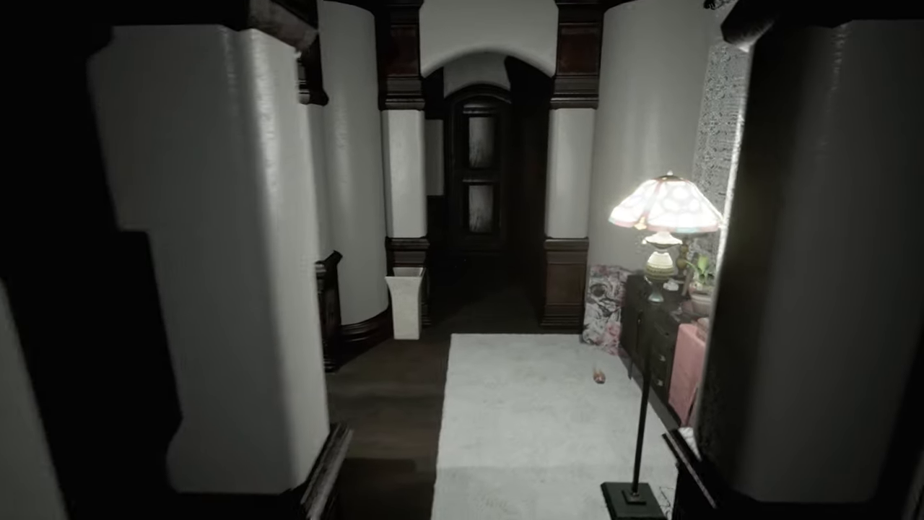
mouse_move(462, 260)
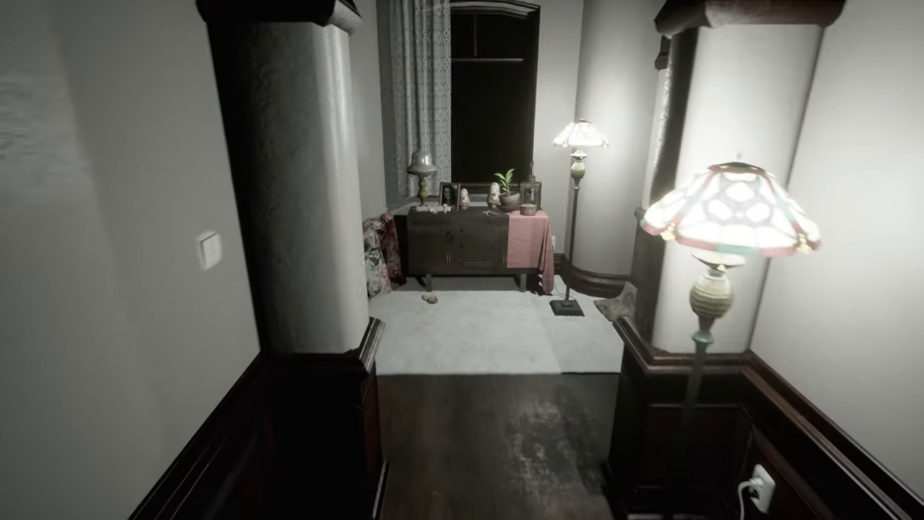
mouse_move(462, 259)
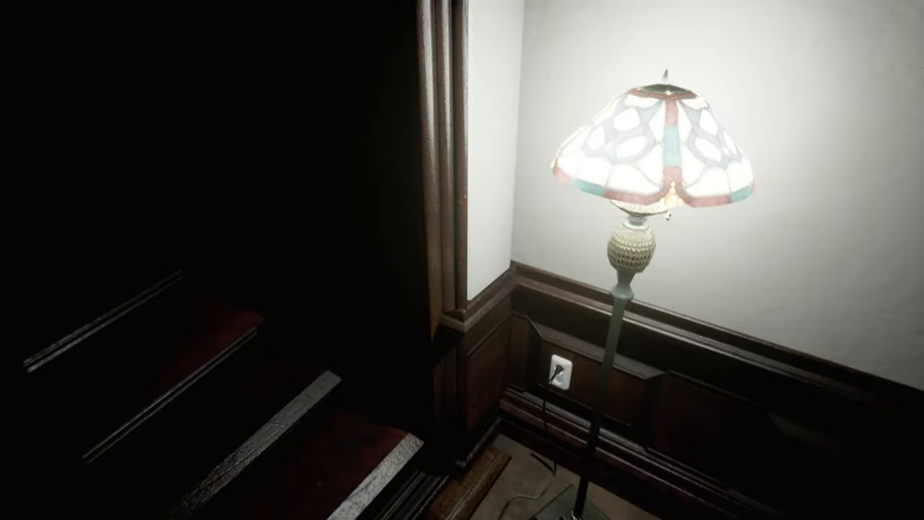
mouse_move(462, 260)
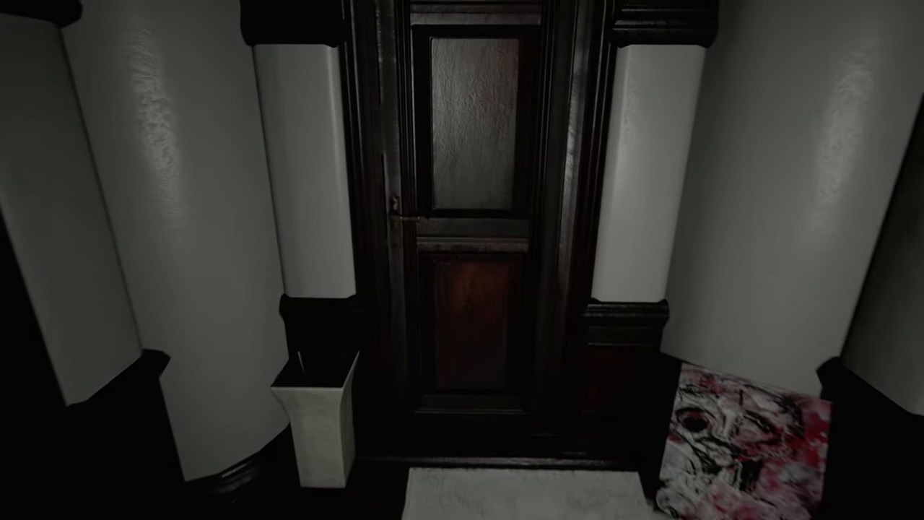
mouse_move(462, 260)
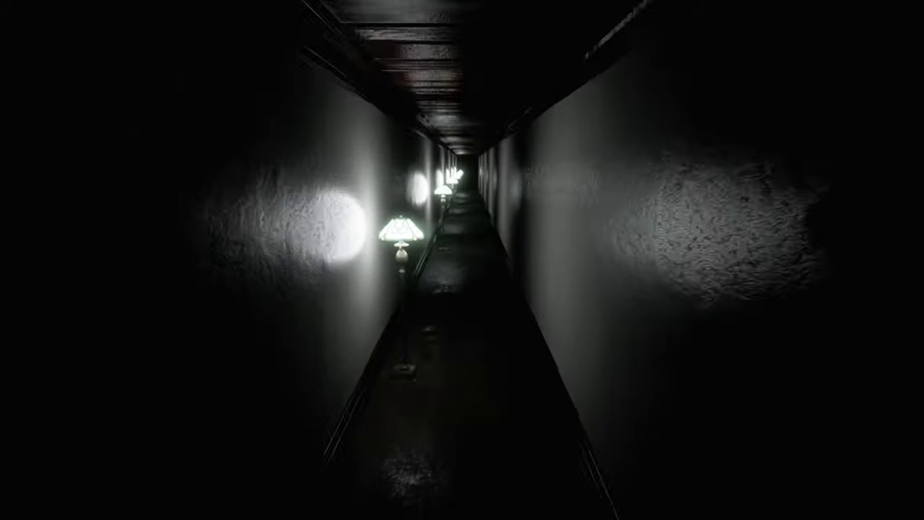
- Walk forward through the door and down the long corridor of glowing lamps
key(W)
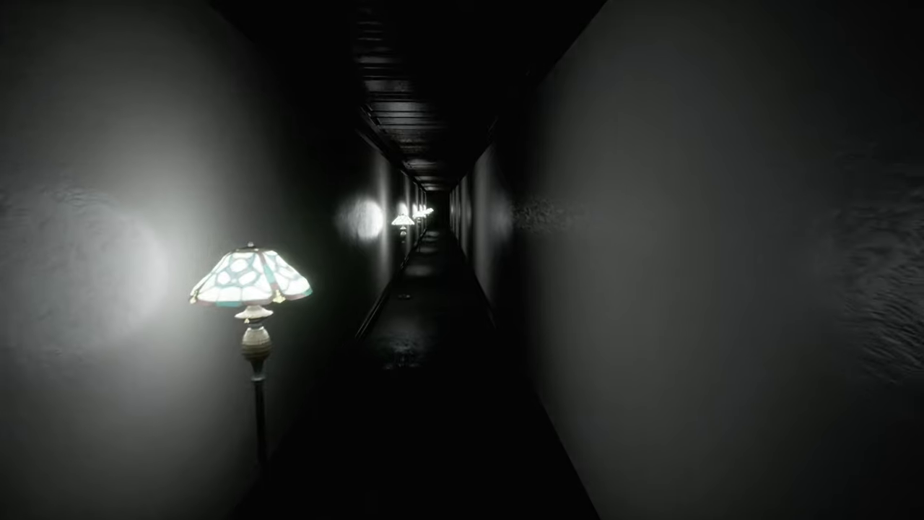